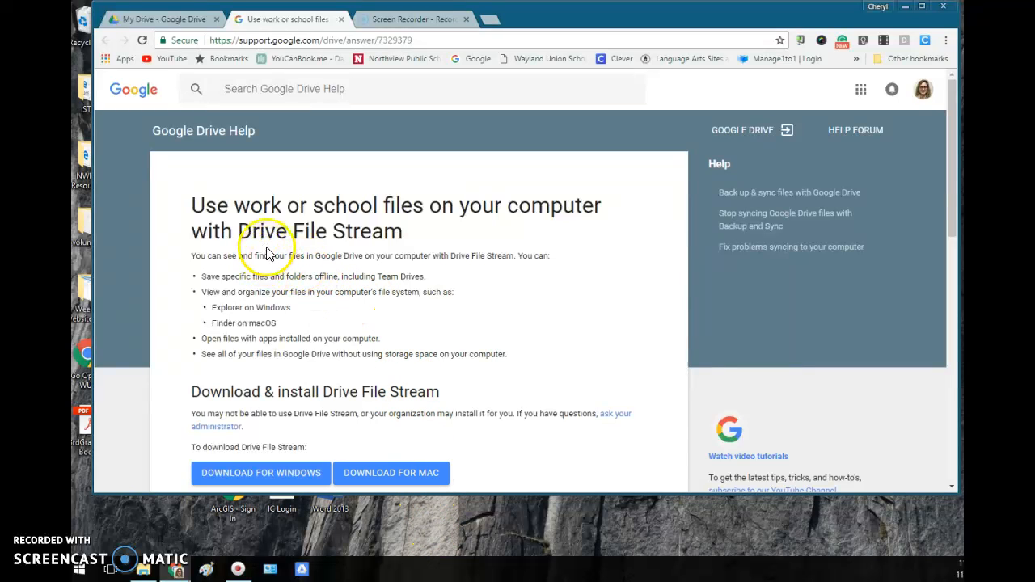
mouse_move(369, 246)
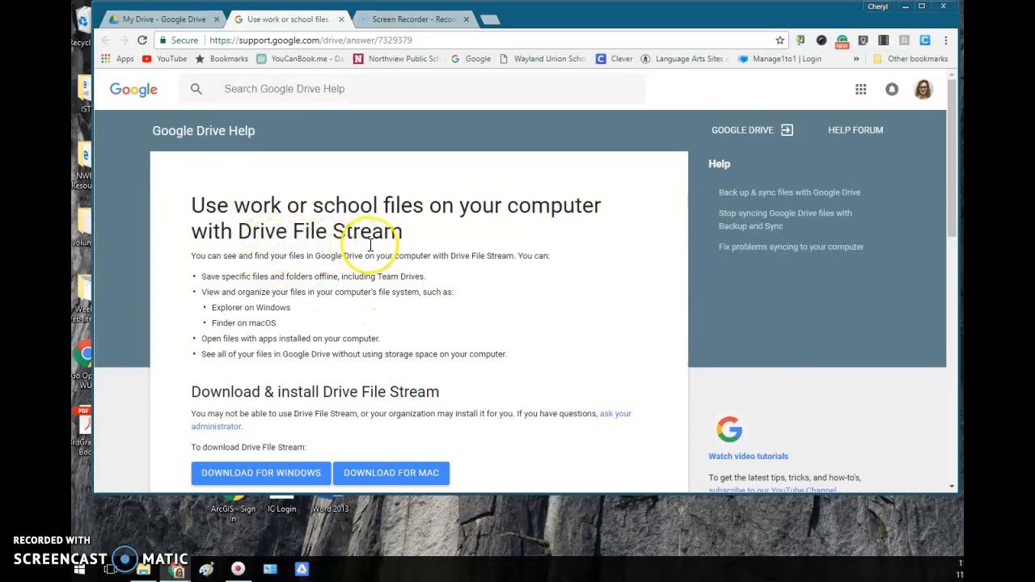
mouse_move(316, 472)
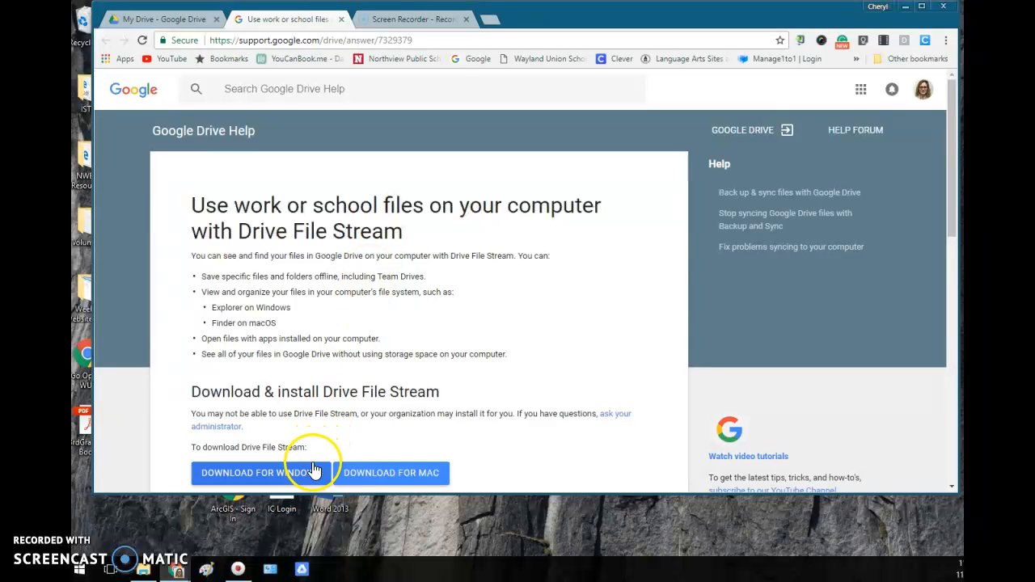
mouse_move(369, 394)
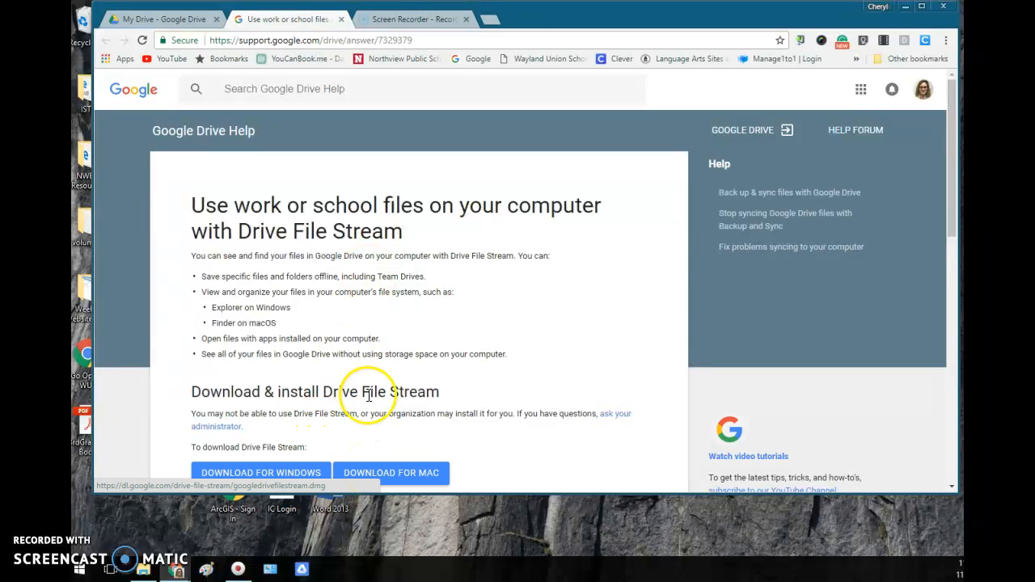
mouse_move(306, 273)
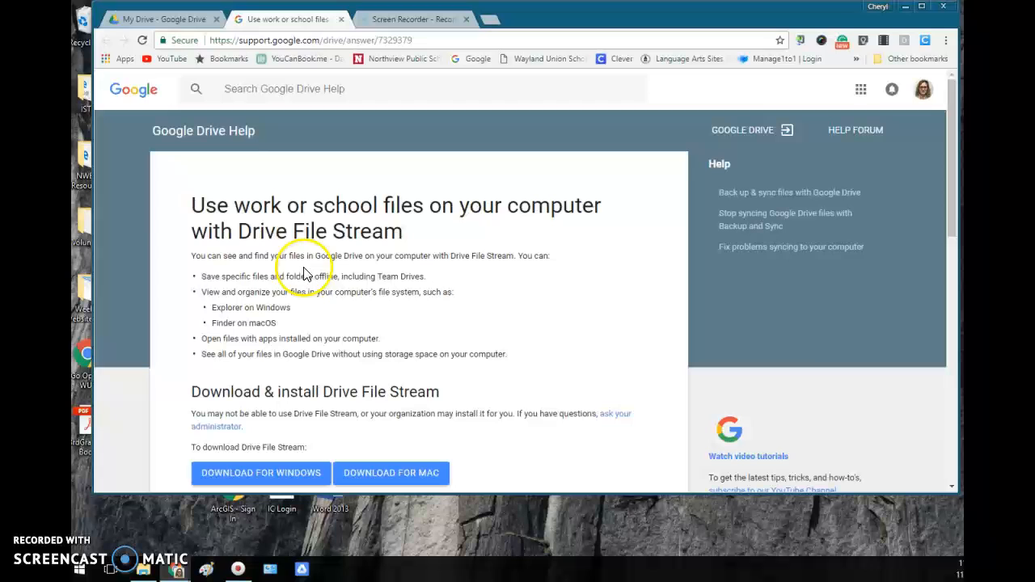
mouse_move(413, 272)
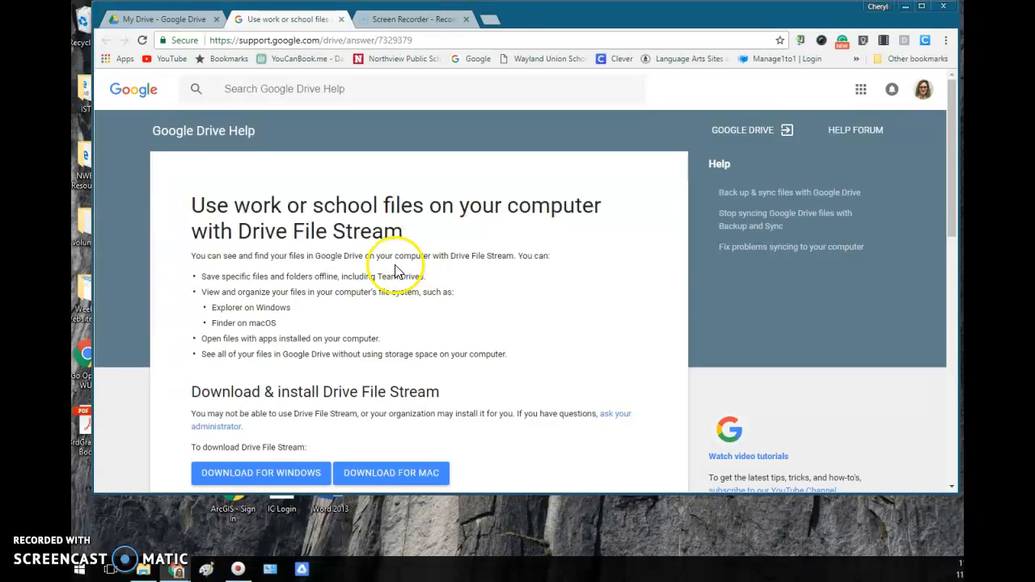
mouse_move(211, 368)
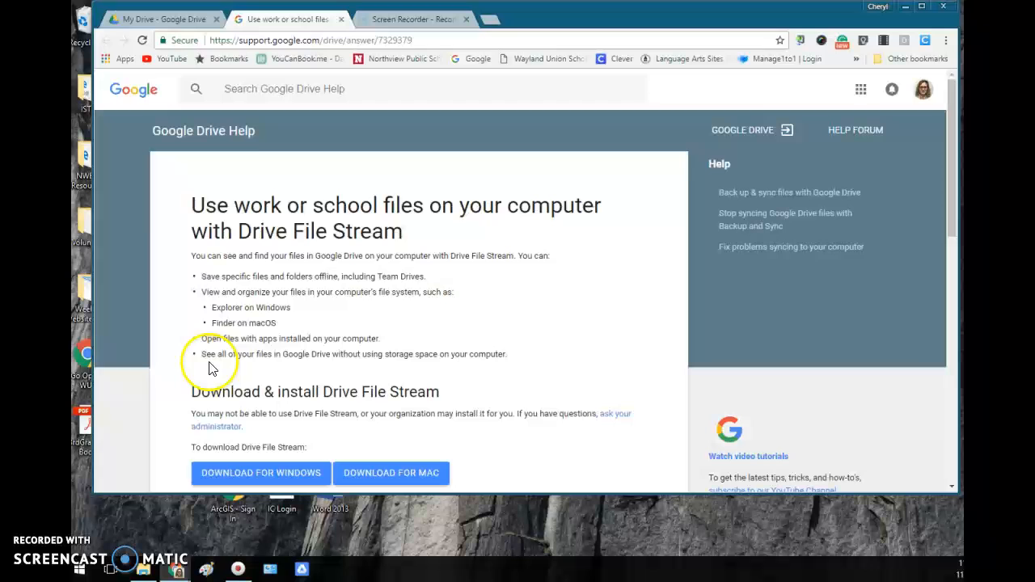
mouse_move(349, 371)
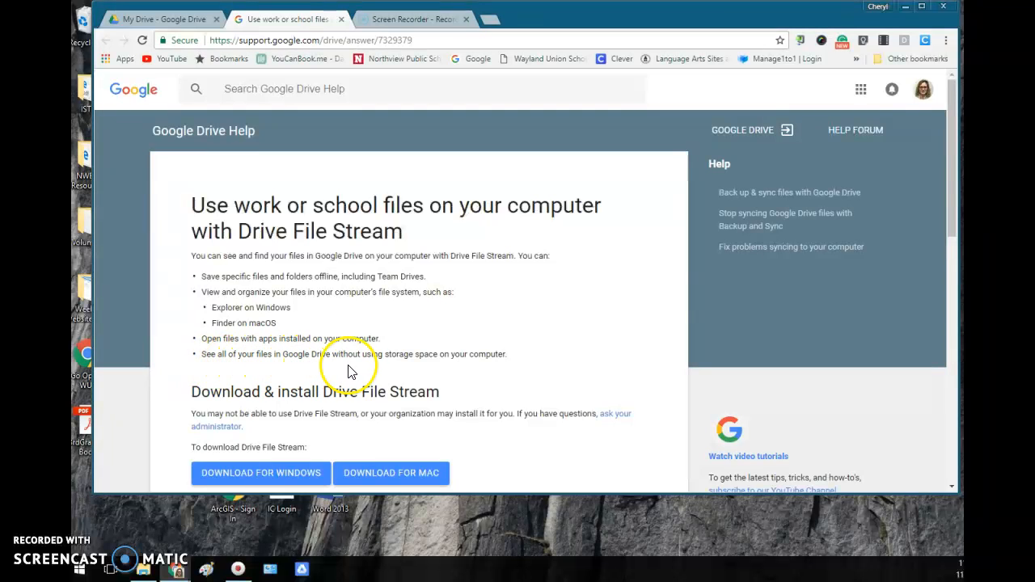
mouse_move(482, 369)
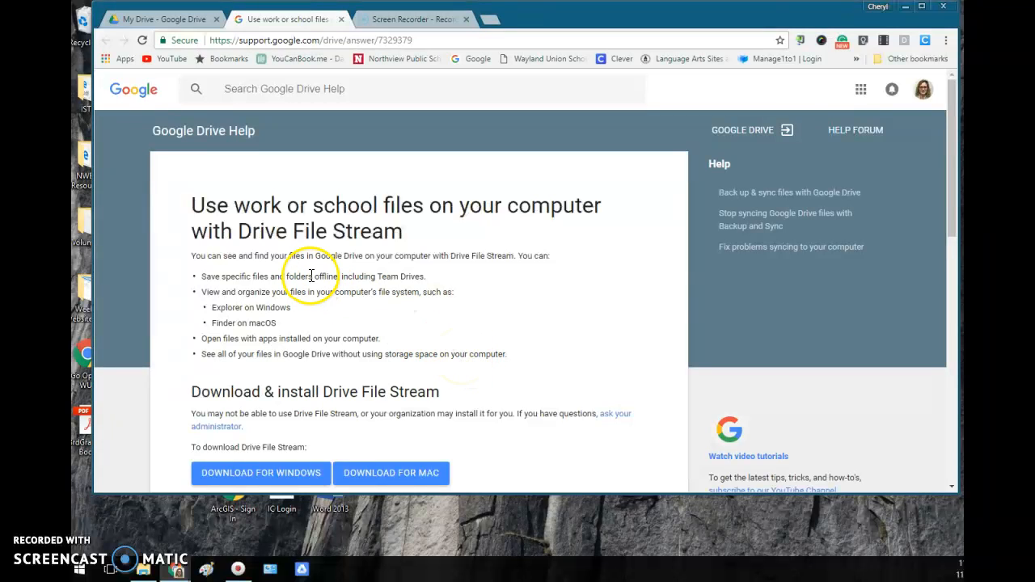
Switch from the Drive File Stream help article to the already open My Drive page
left_click(162, 20)
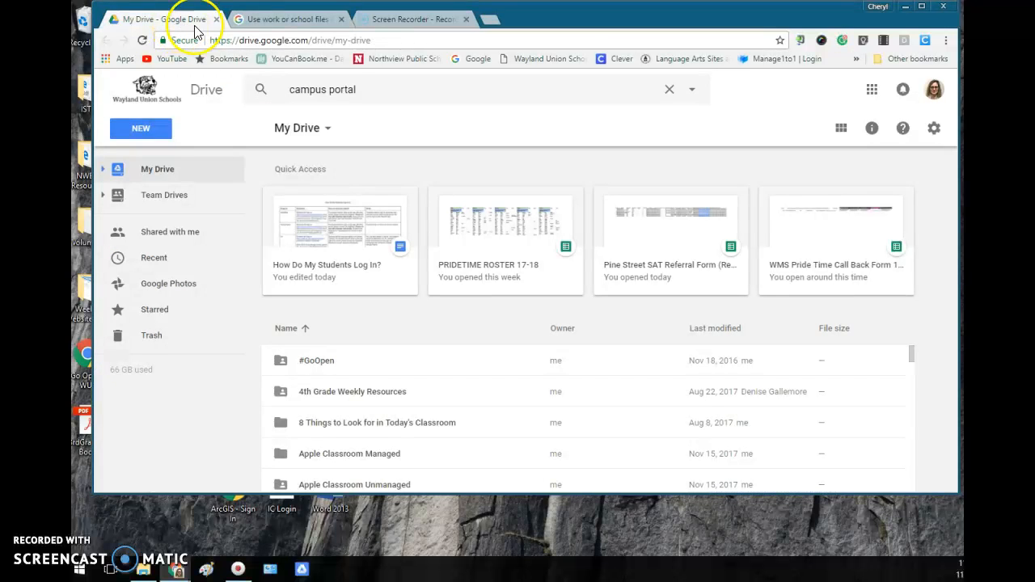
mouse_move(702, 151)
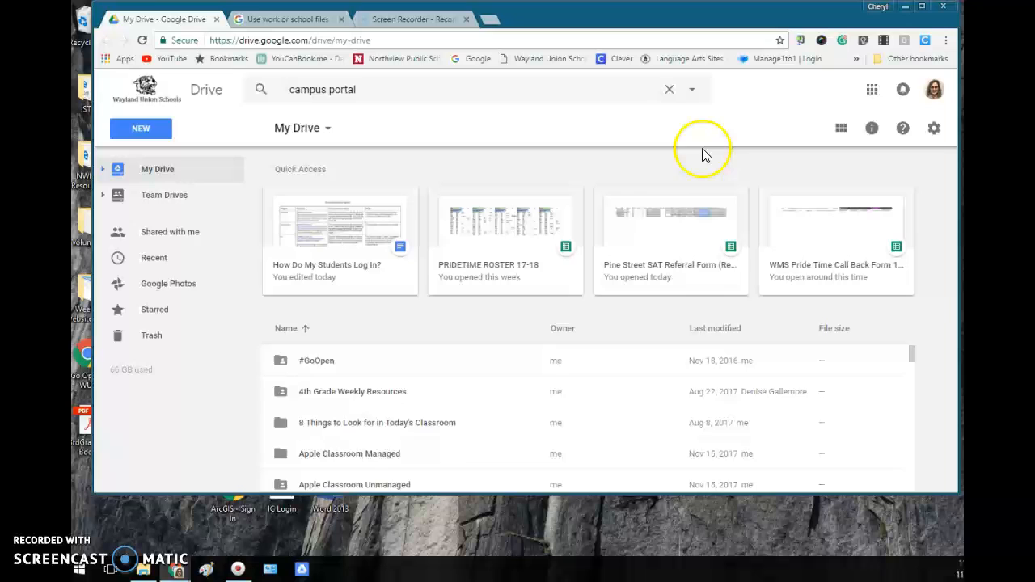
mouse_move(935, 128)
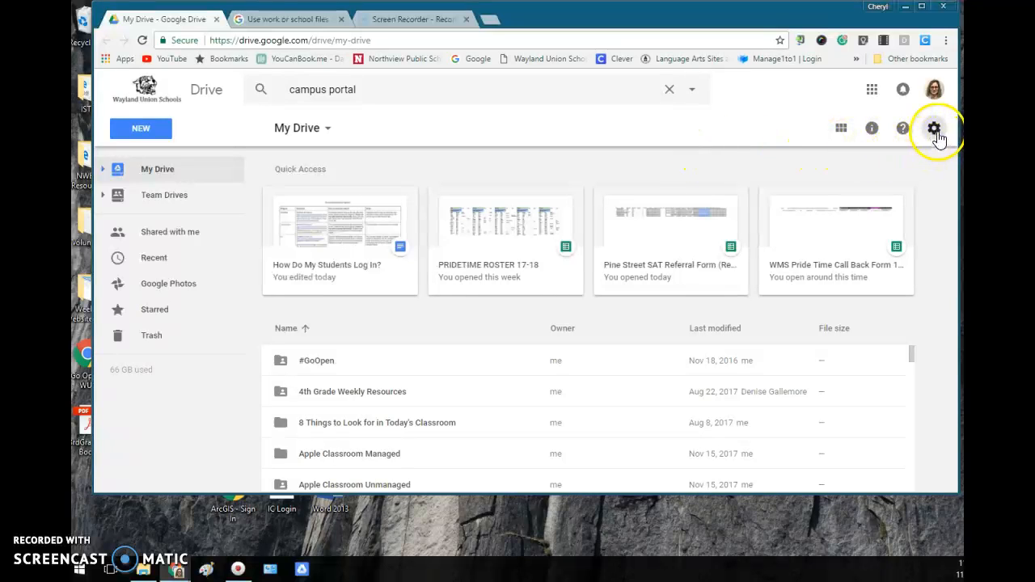
From Drive's gear menu, request the Drive File Stream for Windows download
left_click(934, 128)
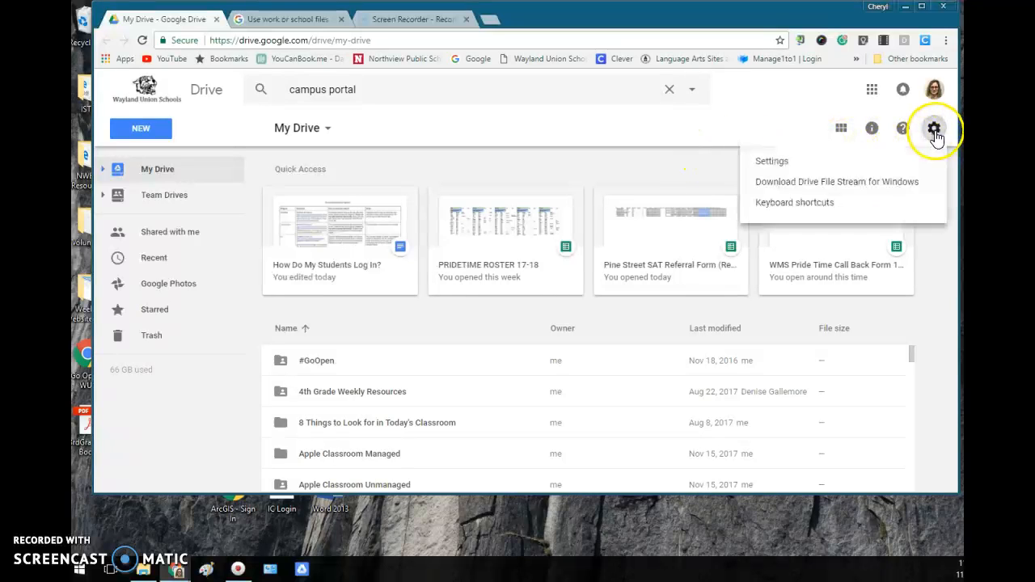
mouse_move(860, 184)
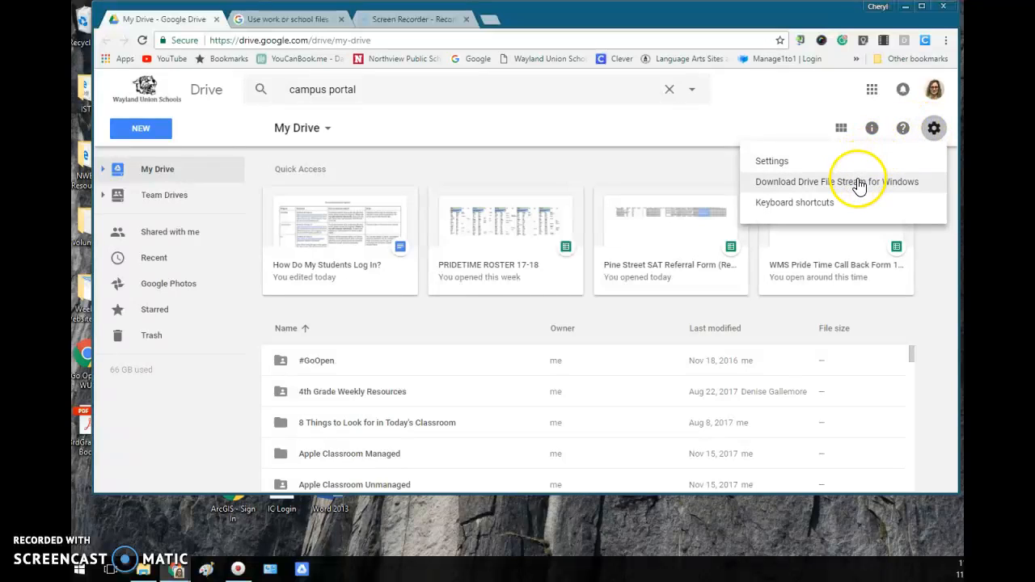
mouse_move(861, 188)
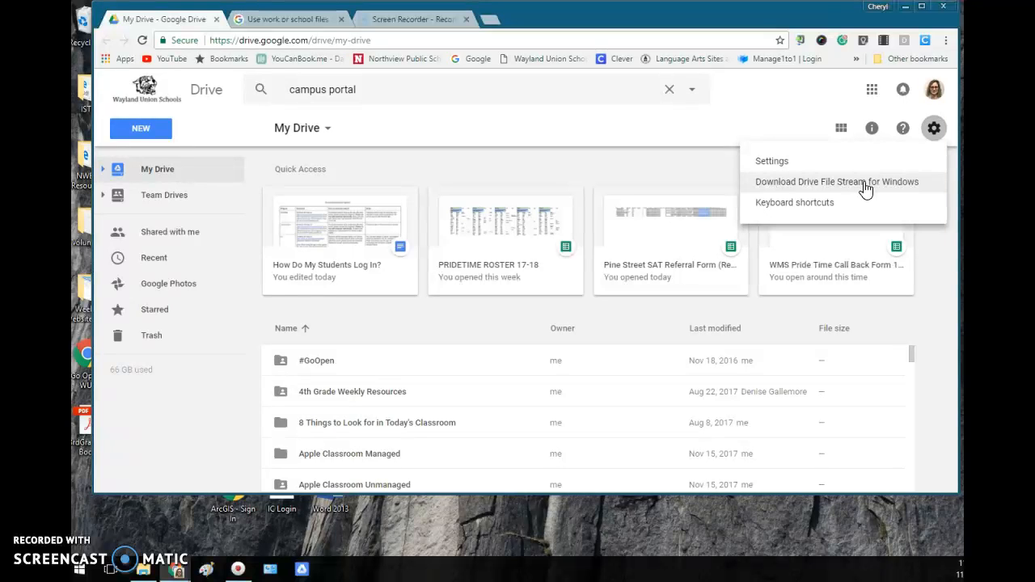
left_click(838, 181)
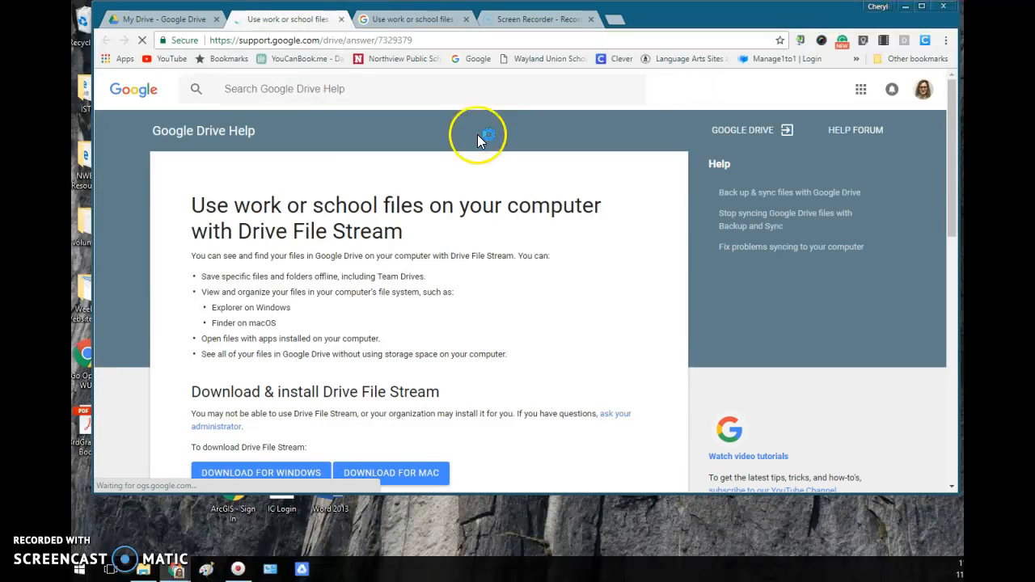
Scroll the help article down to the 'Open Drive File Stream' and offline-files steps, then bring up Start
scroll("down", 3)
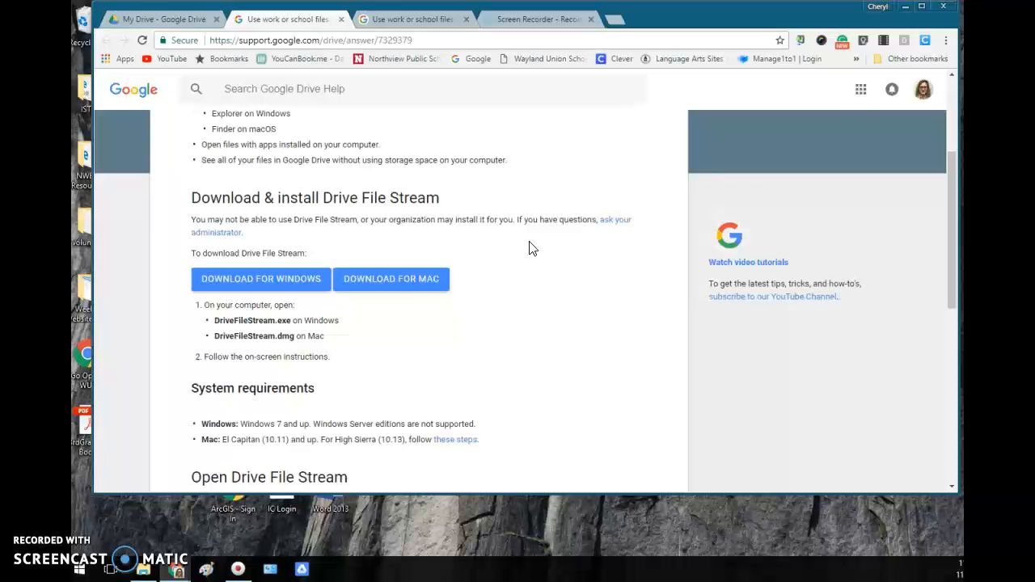
mouse_move(322, 369)
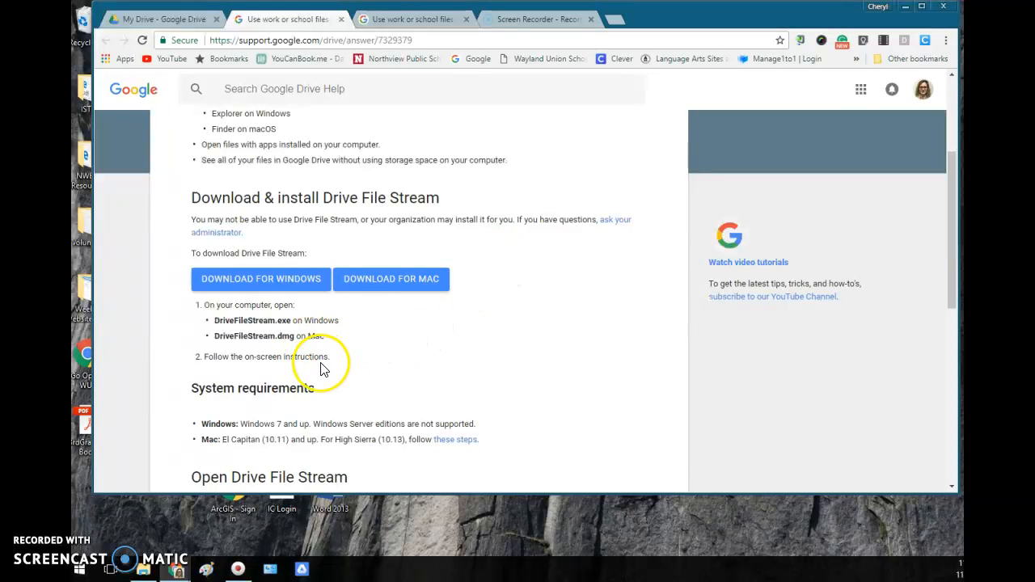
mouse_move(338, 369)
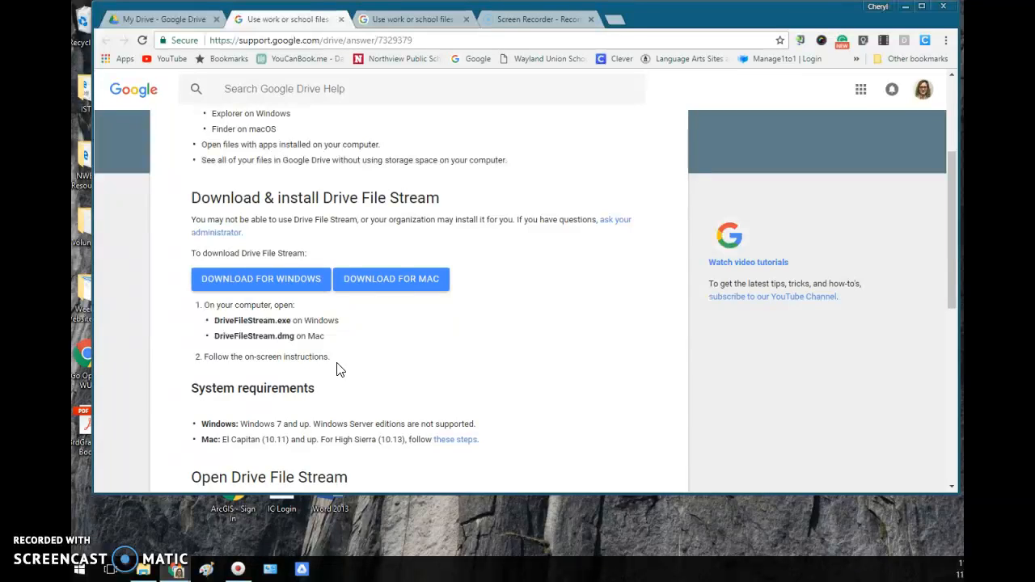
mouse_move(359, 369)
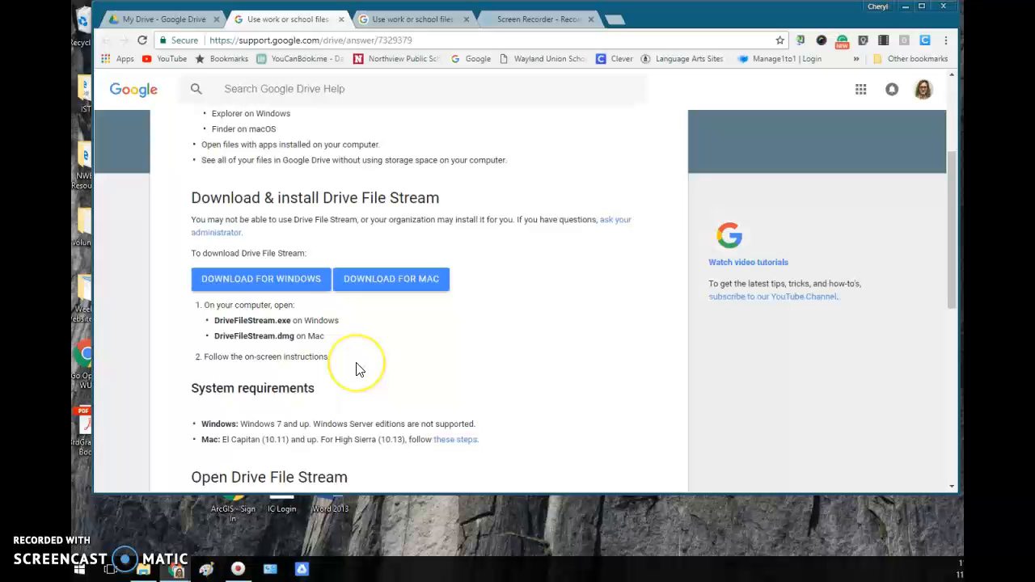
scroll("down", 3)
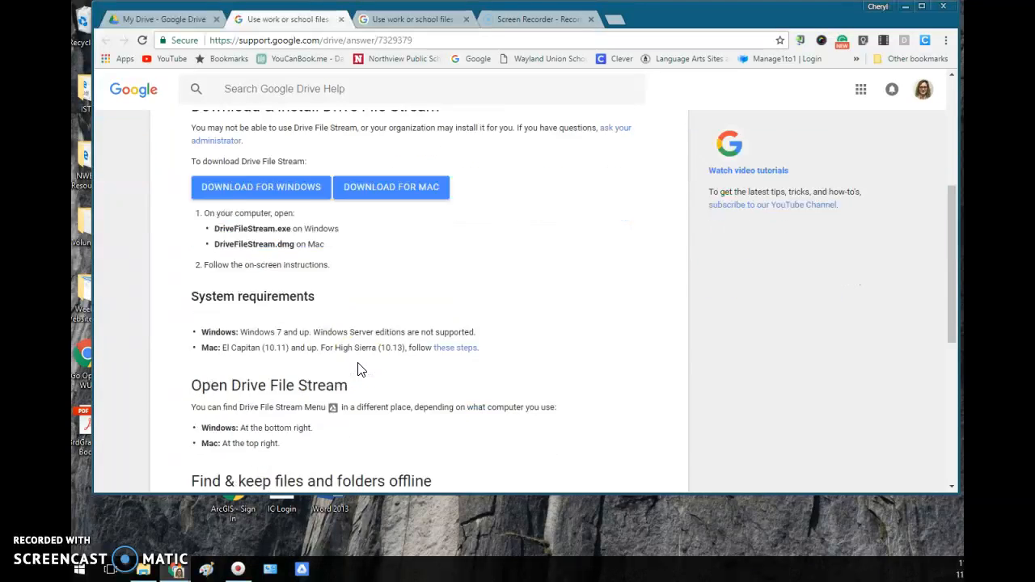
scroll("down", 3)
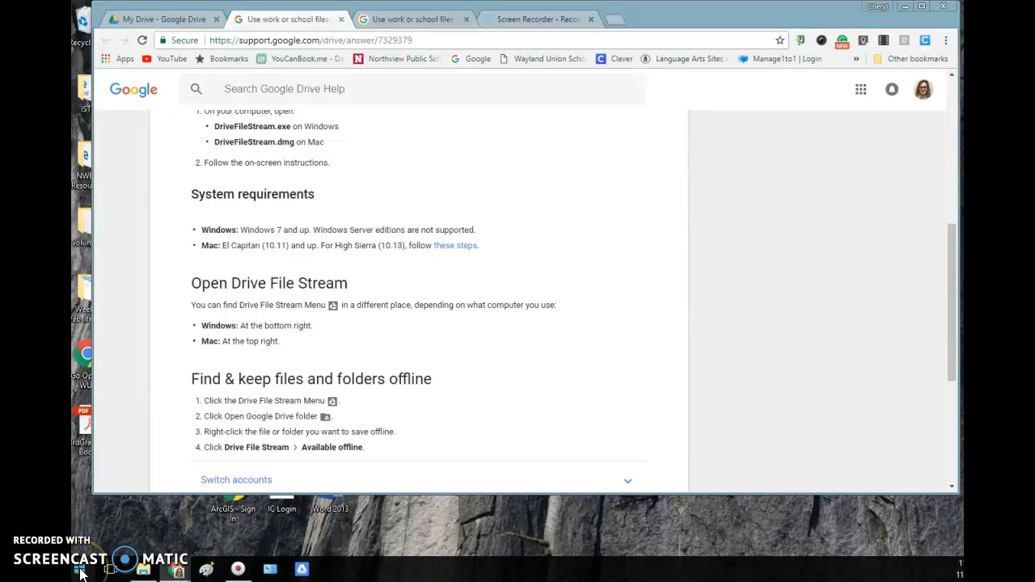
left_click(81, 569)
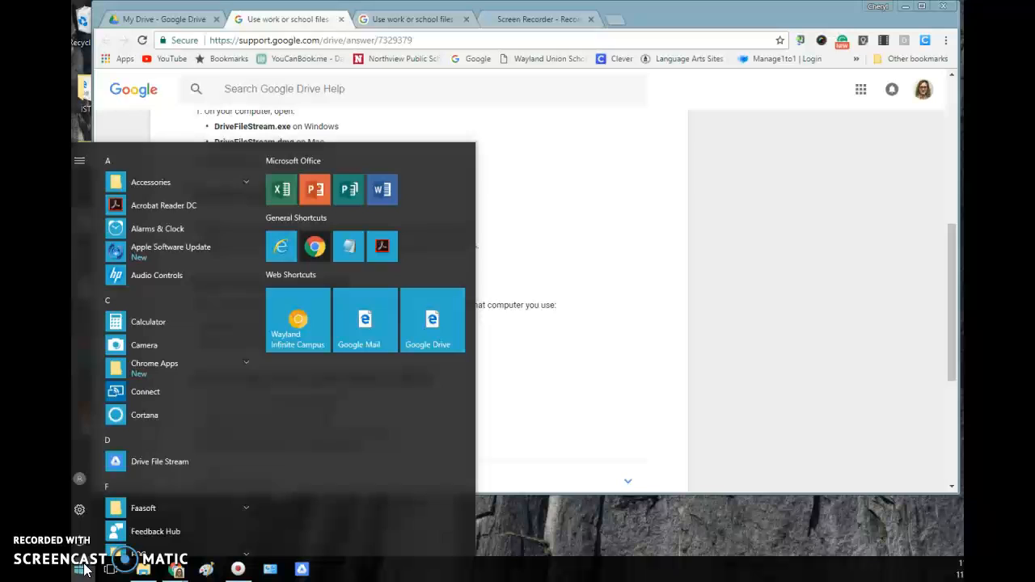
mouse_move(159, 461)
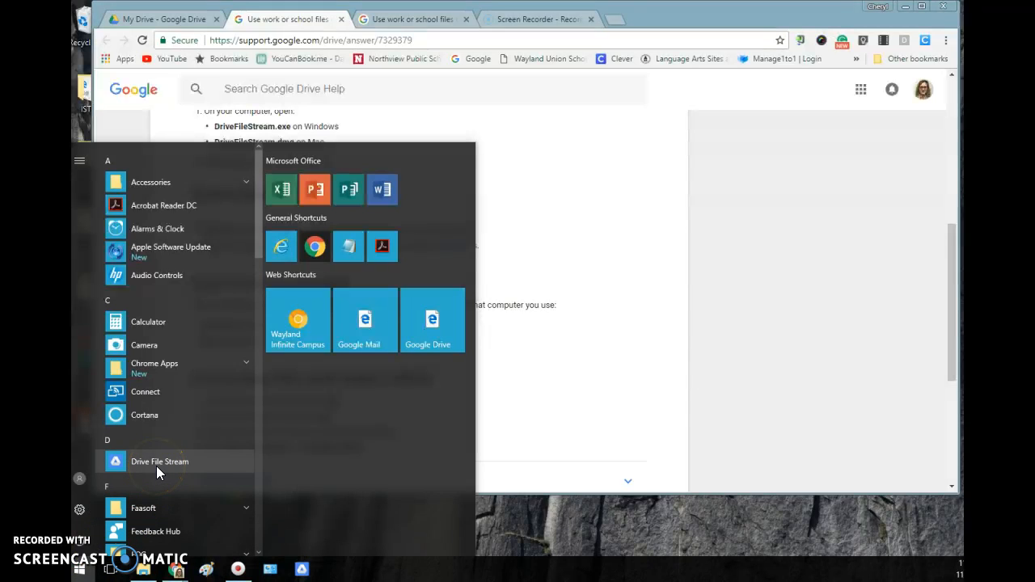
Launch Drive File Stream from Start, view its recent files and options, and close the Start menu
left_click(168, 468)
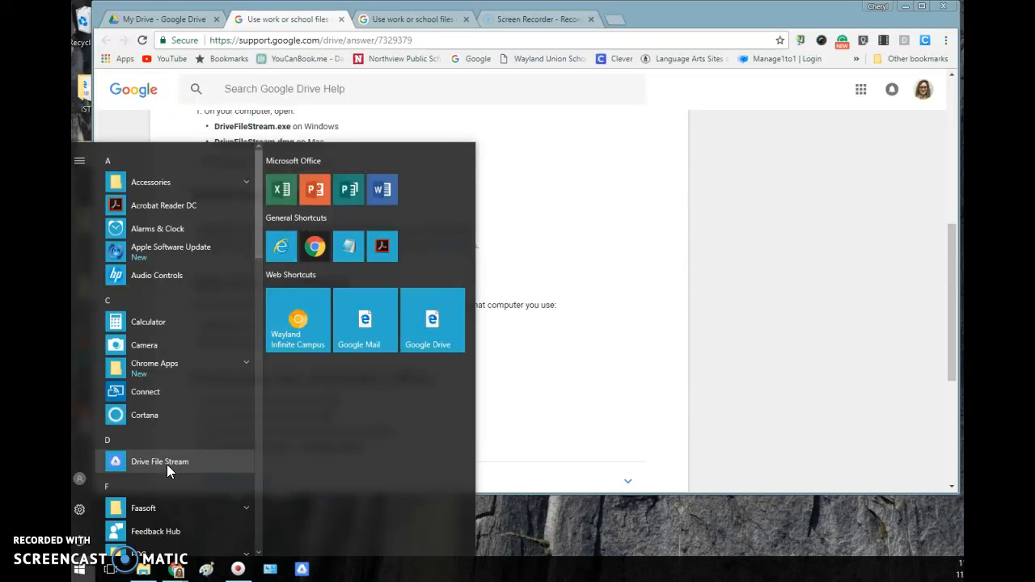
right_click(158, 461)
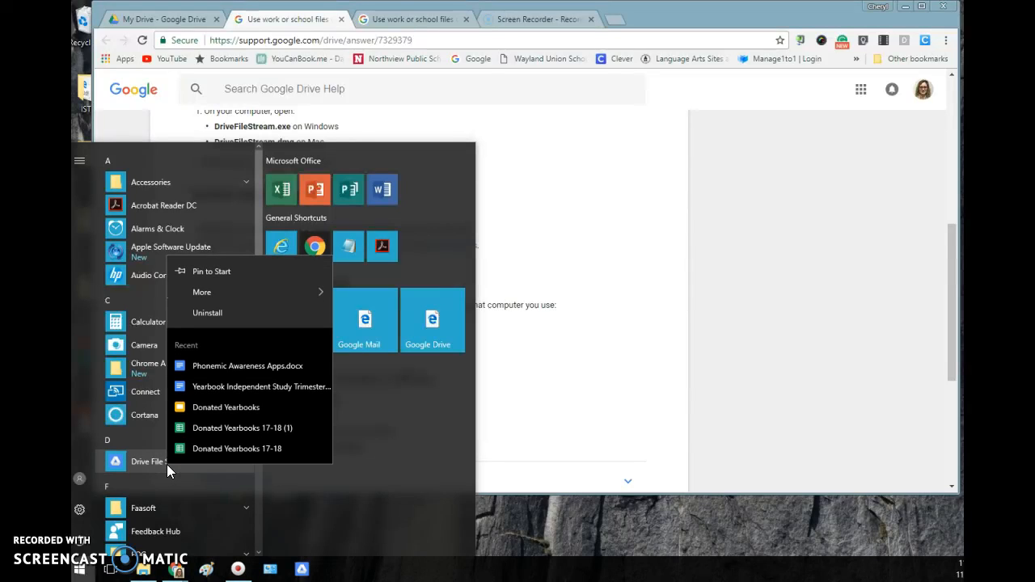
mouse_move(211, 278)
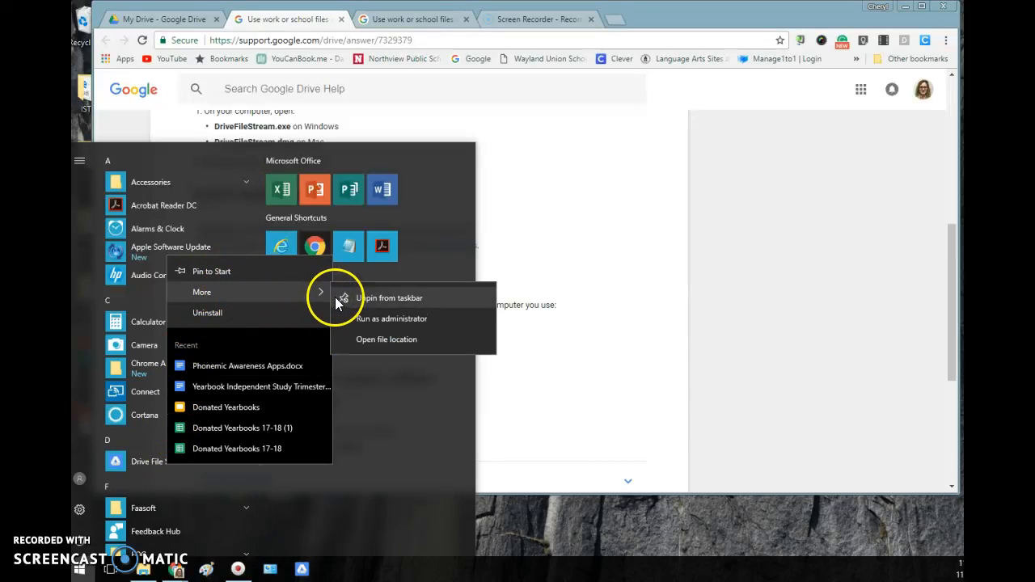
mouse_move(395, 303)
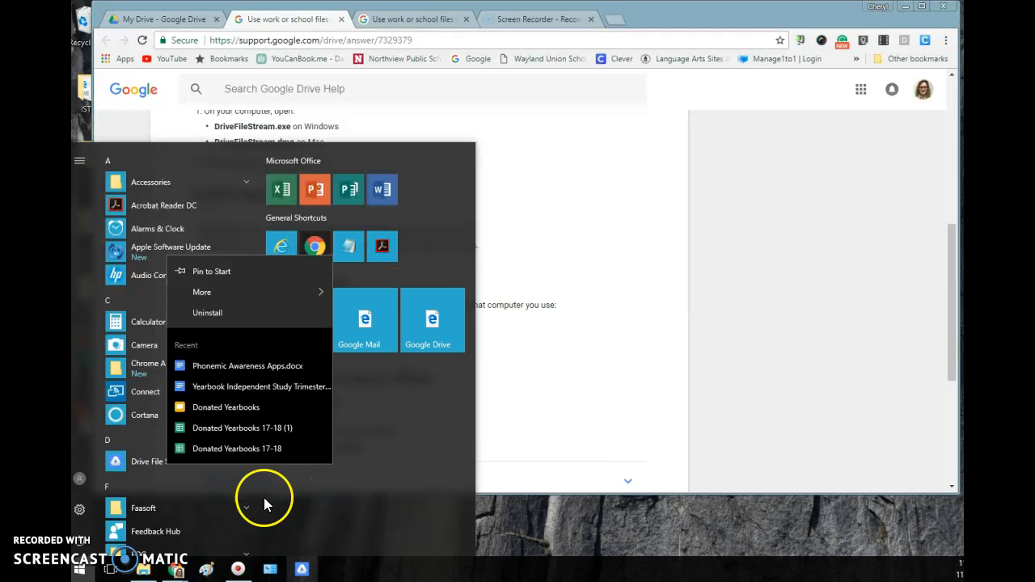
left_click(200, 291)
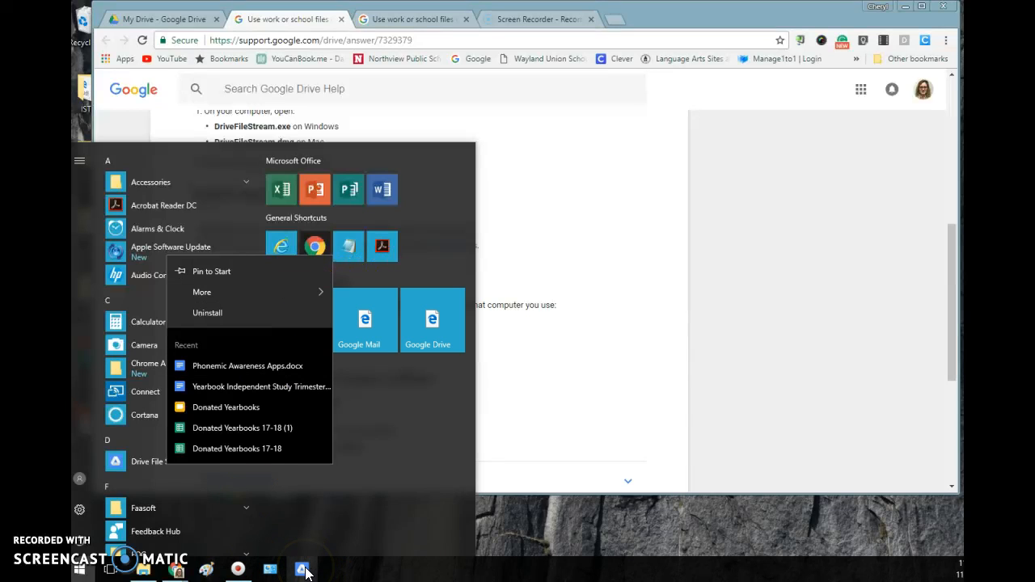
left_click(304, 569)
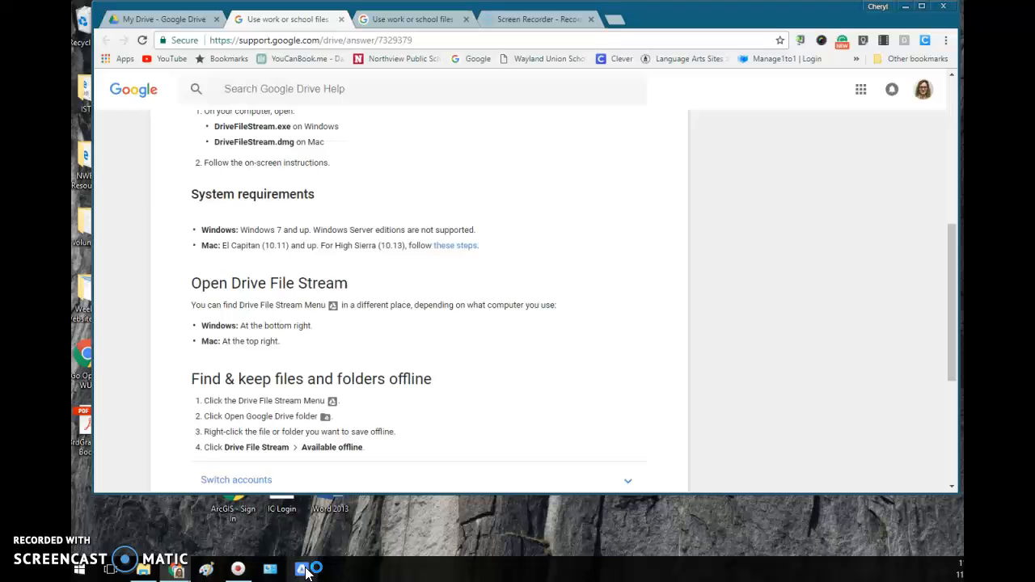
Show drive G: with My Drive and Team Drives in File Explorer, then enter My Drive
left_click(303, 569)
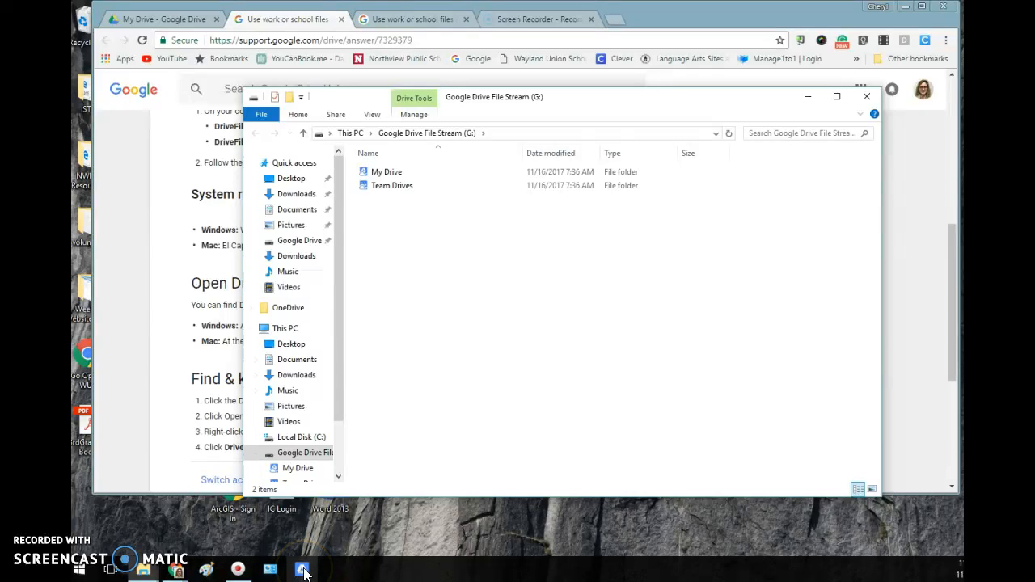
left_click(386, 172)
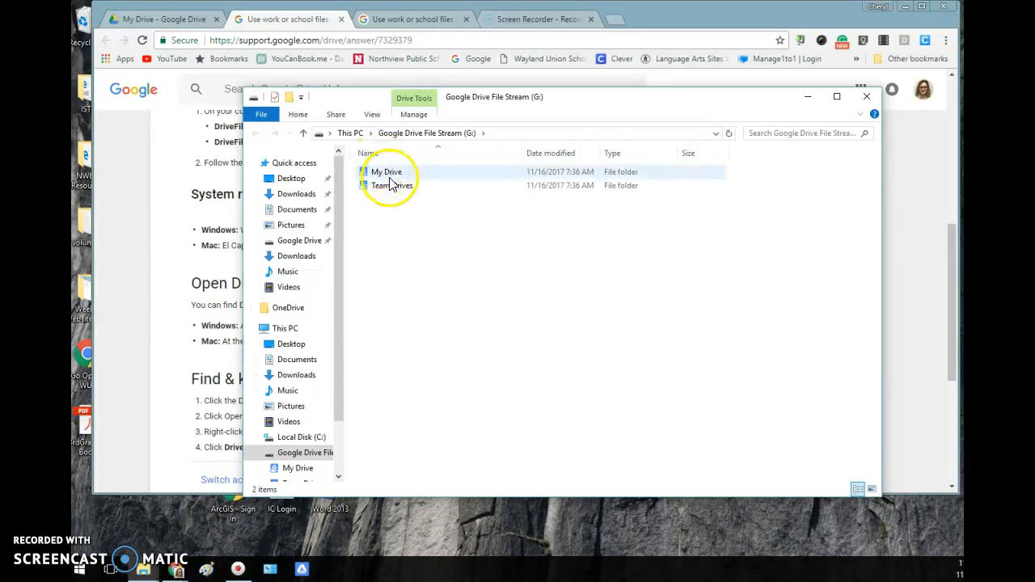
left_click(391, 184)
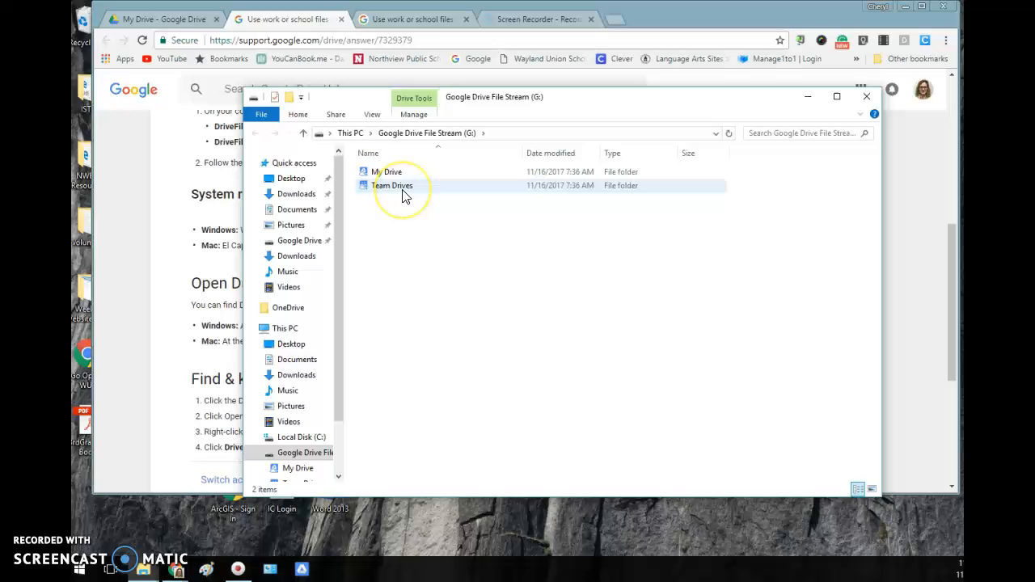
mouse_move(391, 184)
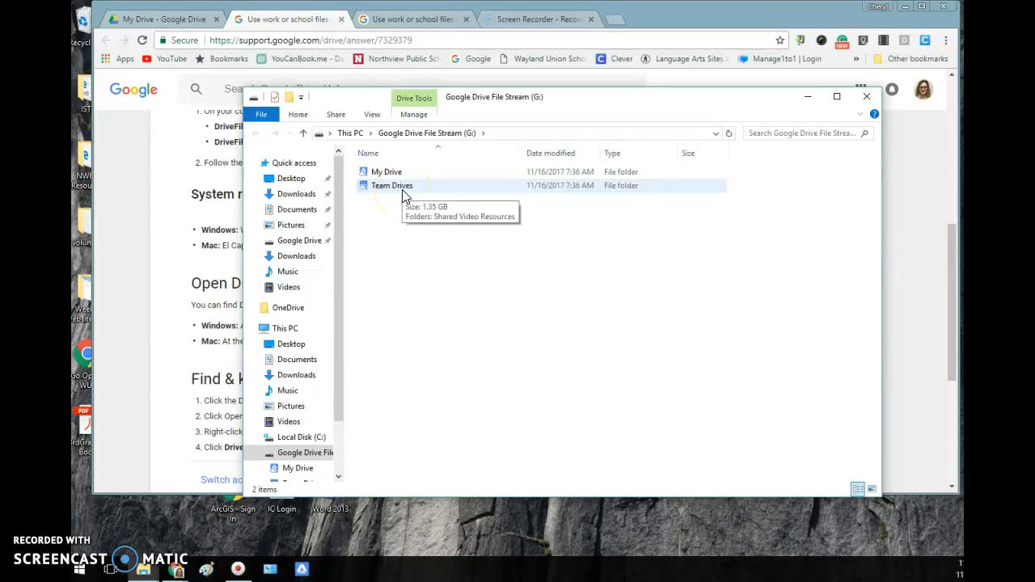
mouse_move(396, 186)
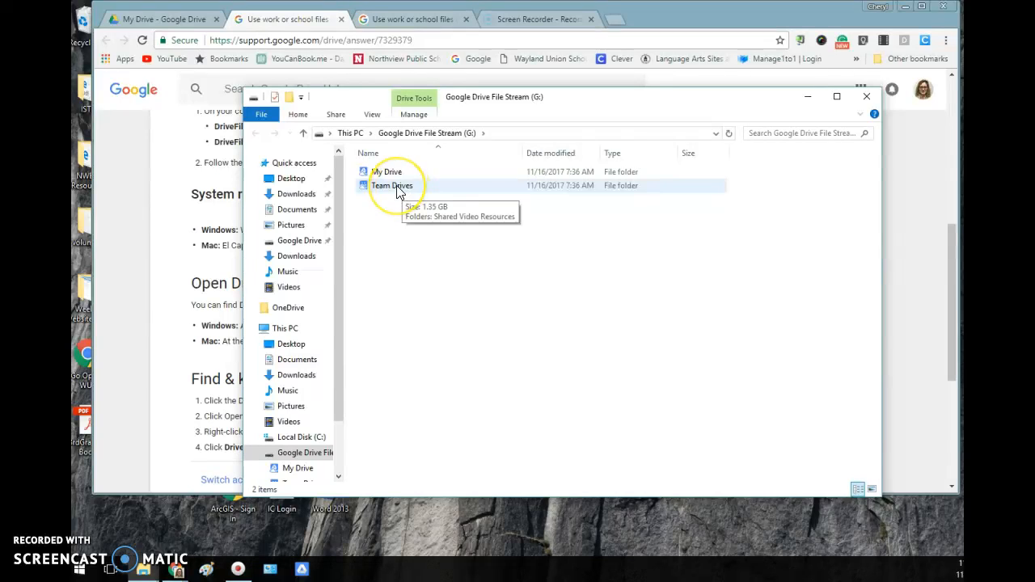
double_click(387, 171)
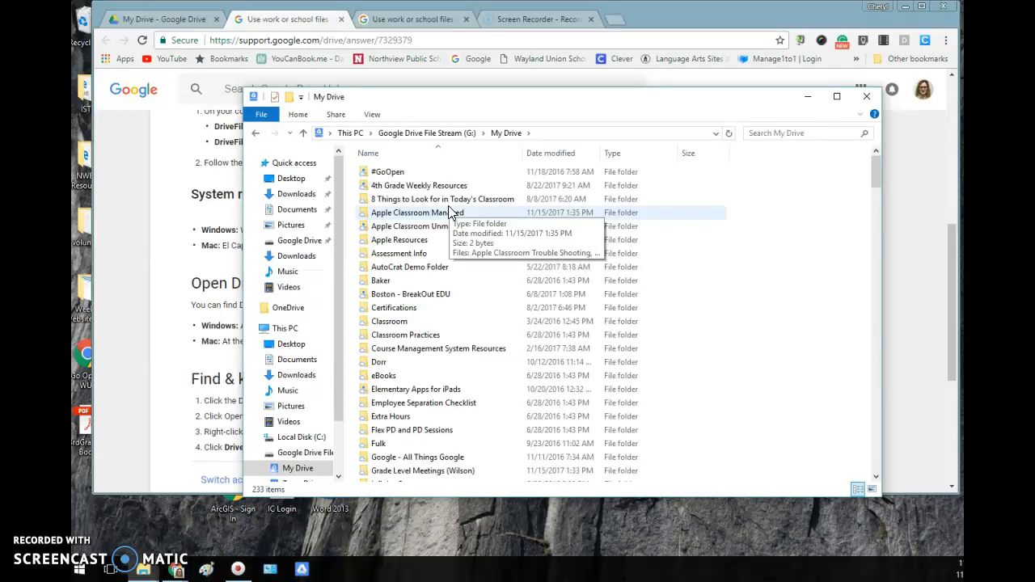
mouse_move(433, 283)
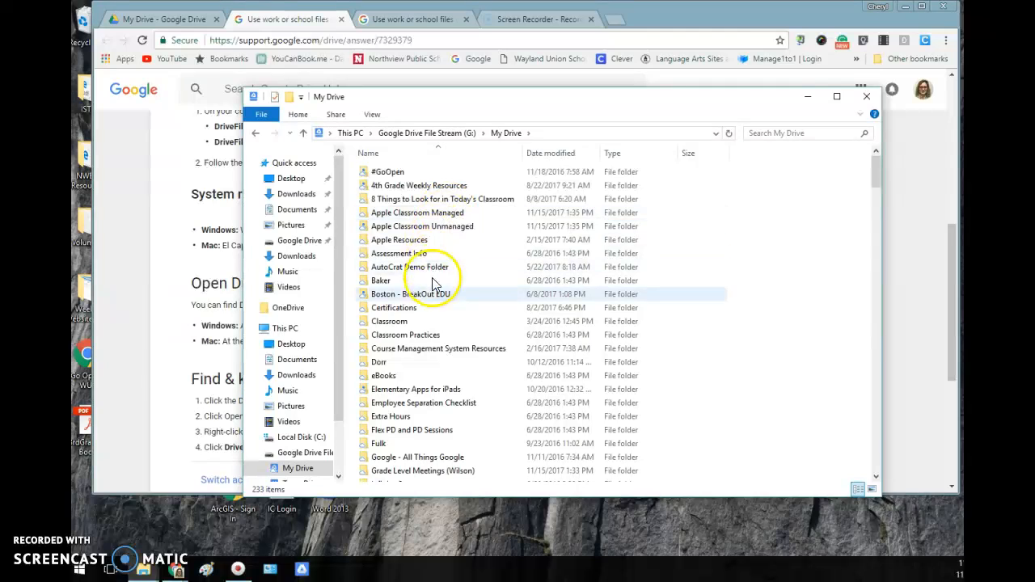
Enter Elementary Apps for iPads and open Phonemic Awareness Apps.docx in the browser
left_click(415, 388)
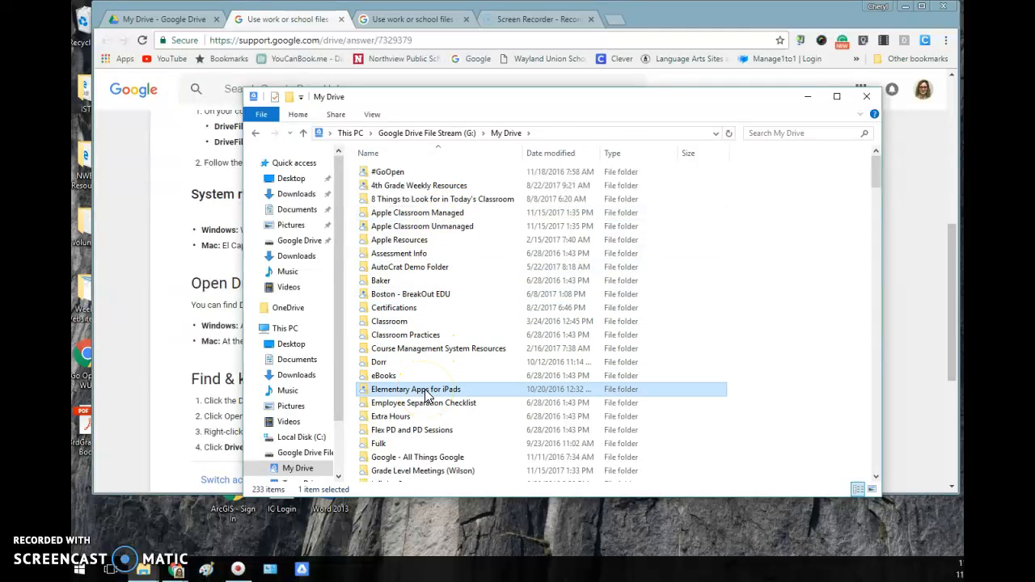
double_click(417, 388)
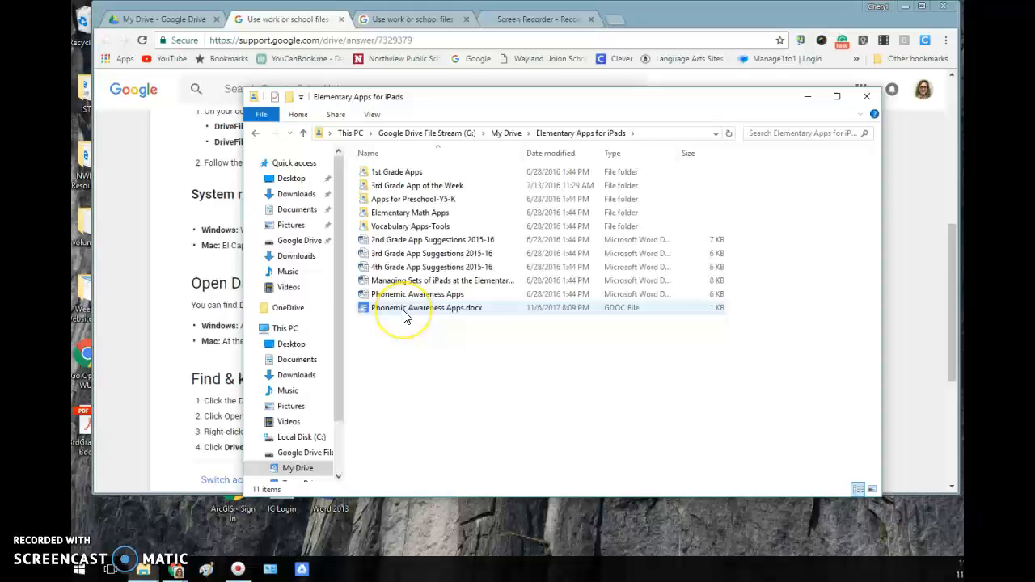
left_click(426, 308)
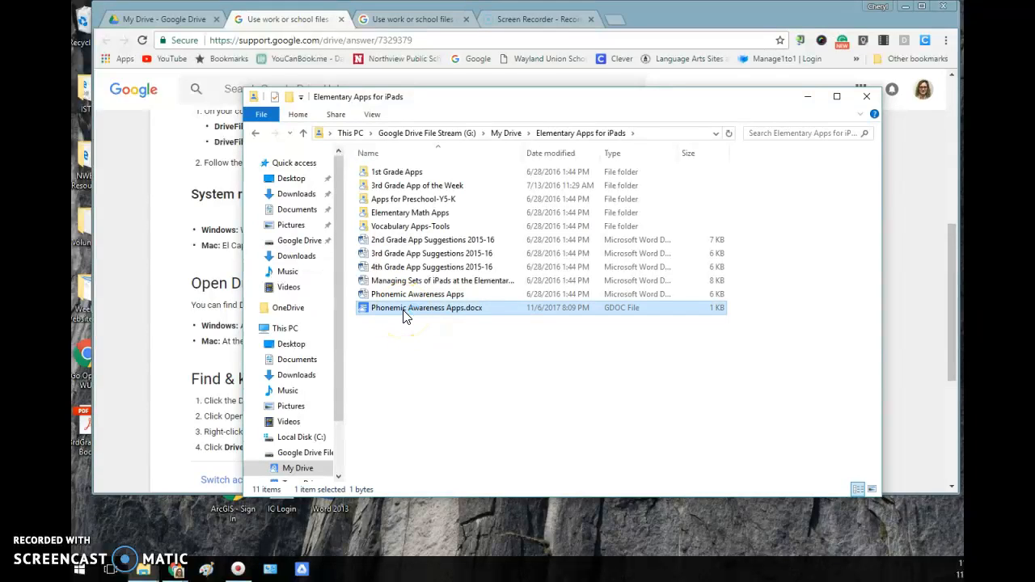
double_click(426, 307)
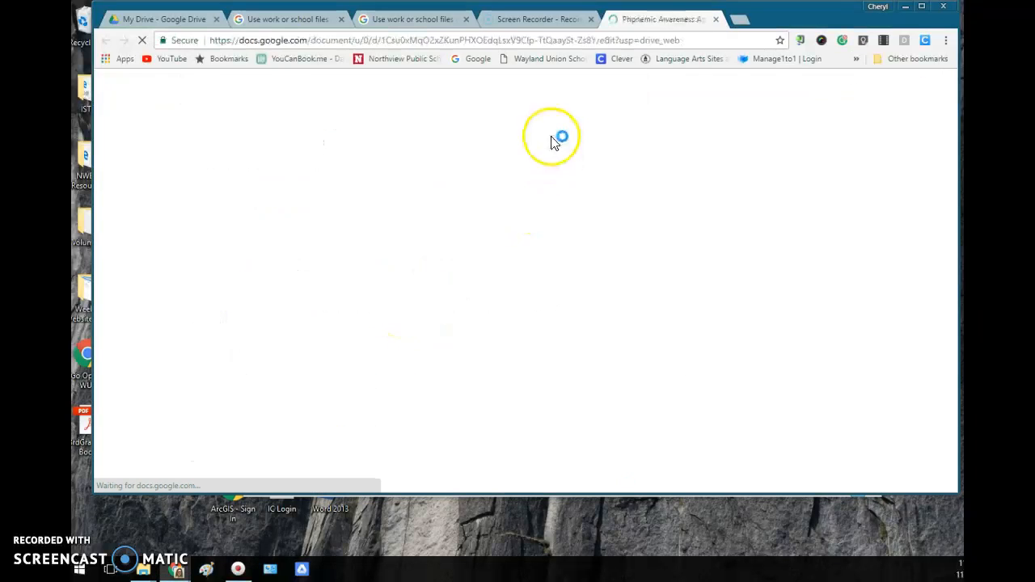